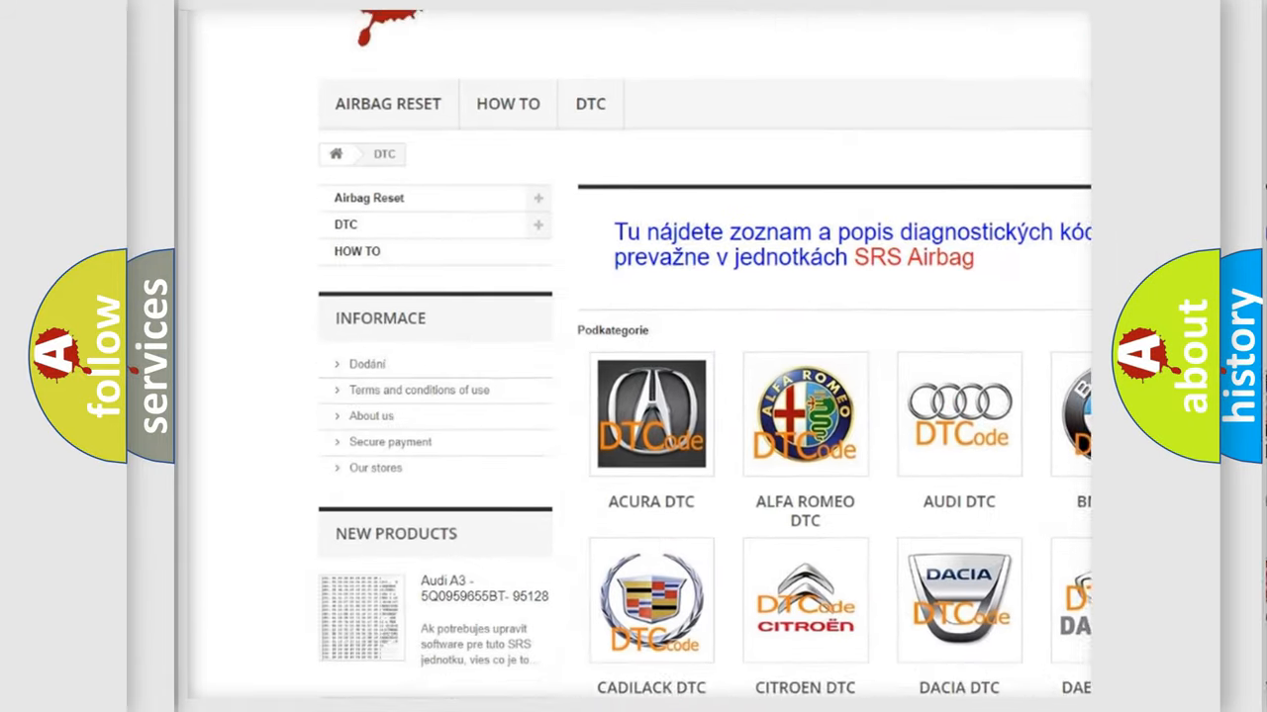
pyautogui.scroll(-3)
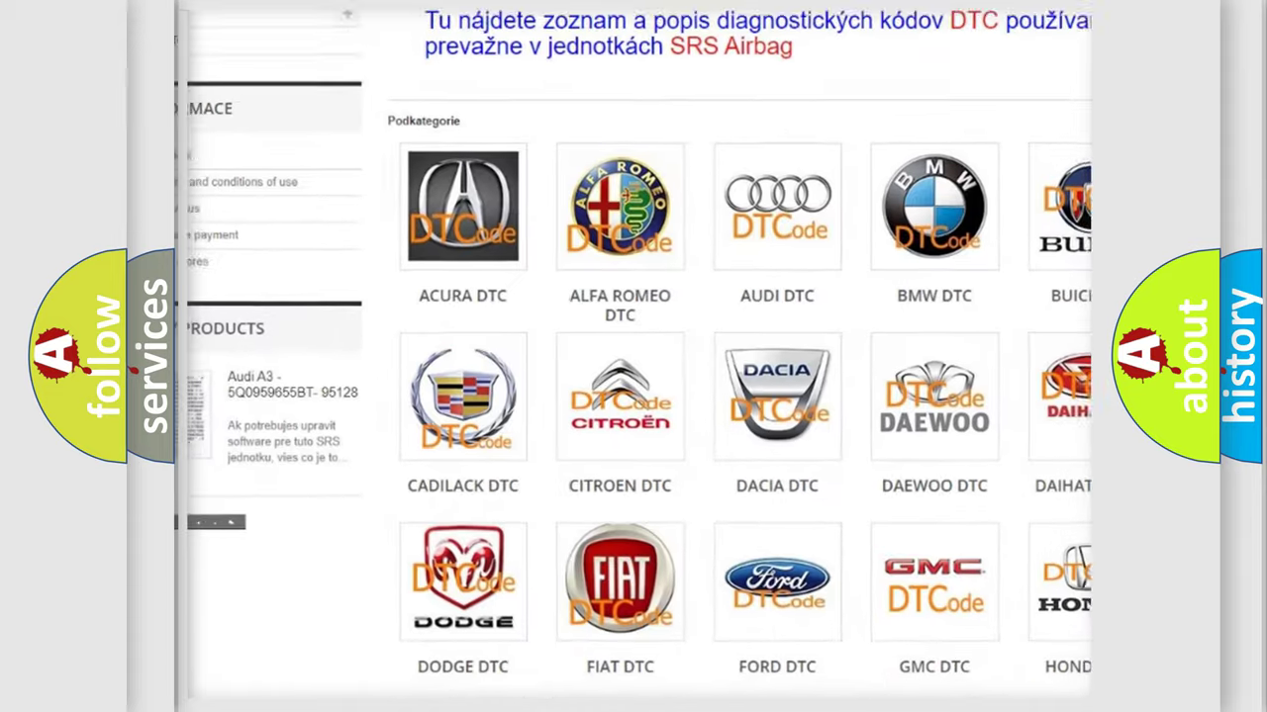